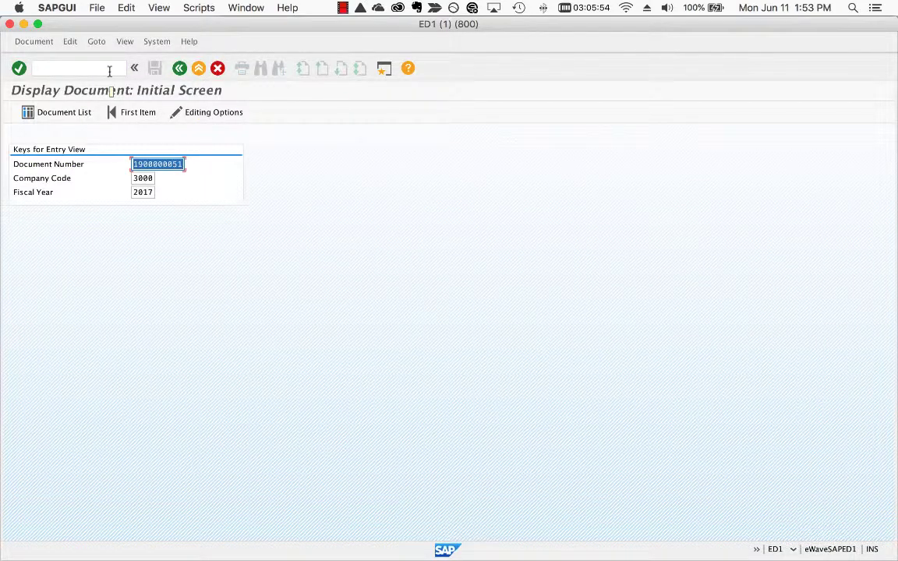
key(Enter)
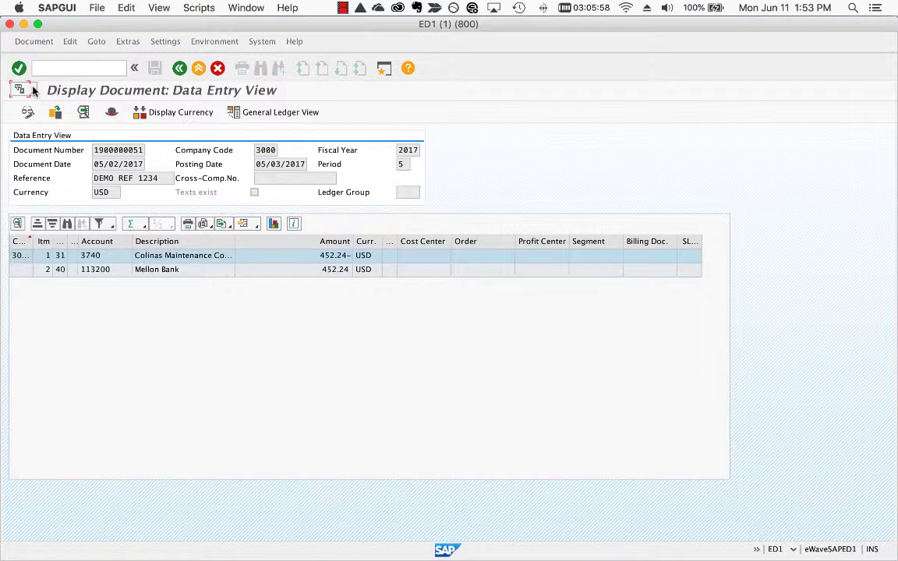
click(22, 90)
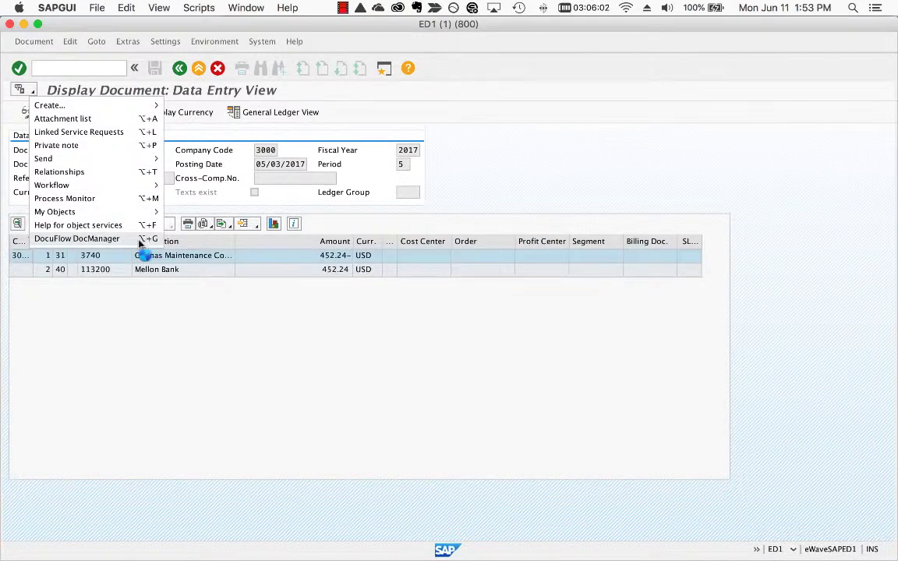
click(76, 239)
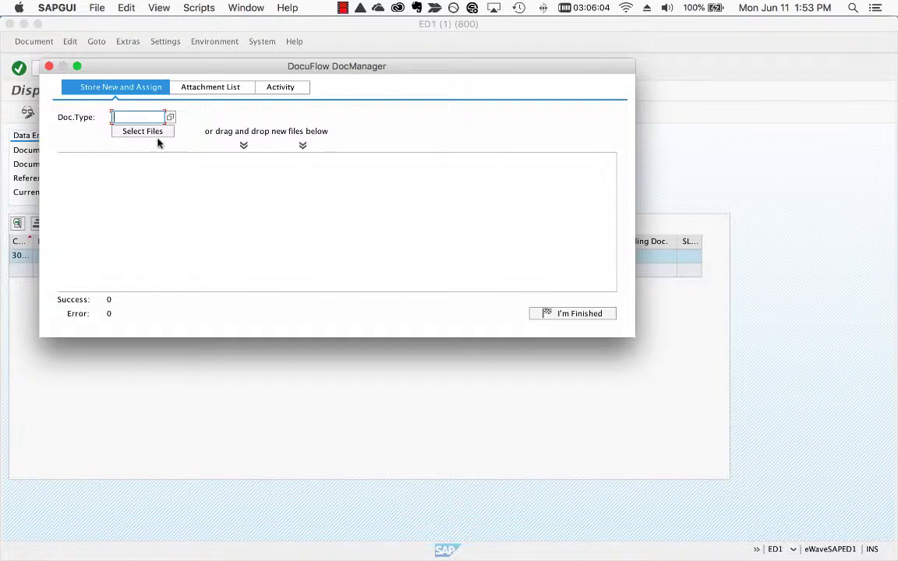
Store Colinas Invoice.pdf with document type ZAPINVSP02 via Store New and Assign.
click(170, 116)
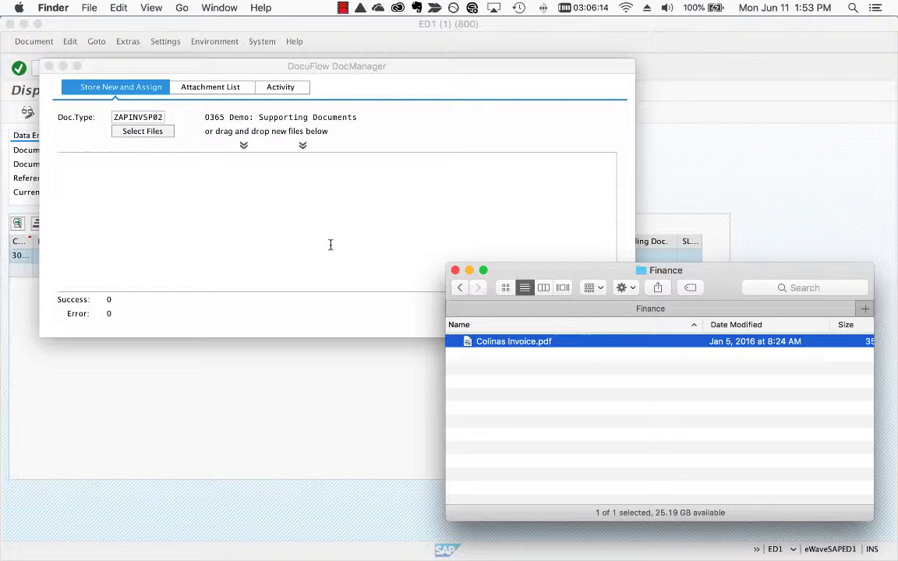
drag(513, 340, 351, 293)
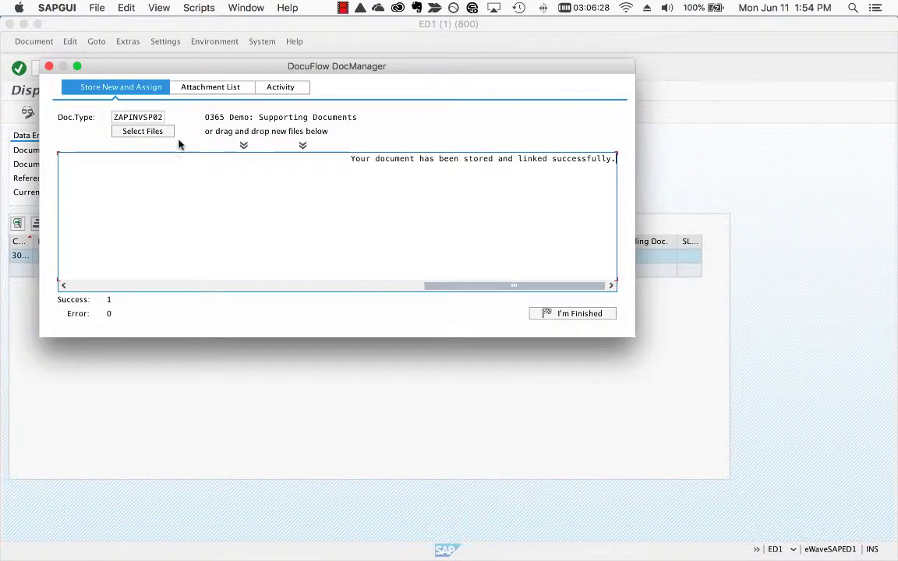
Show the attachment list confirming Colinas Invoice.pdf is linked as ZAPINVSP02.
click(212, 87)
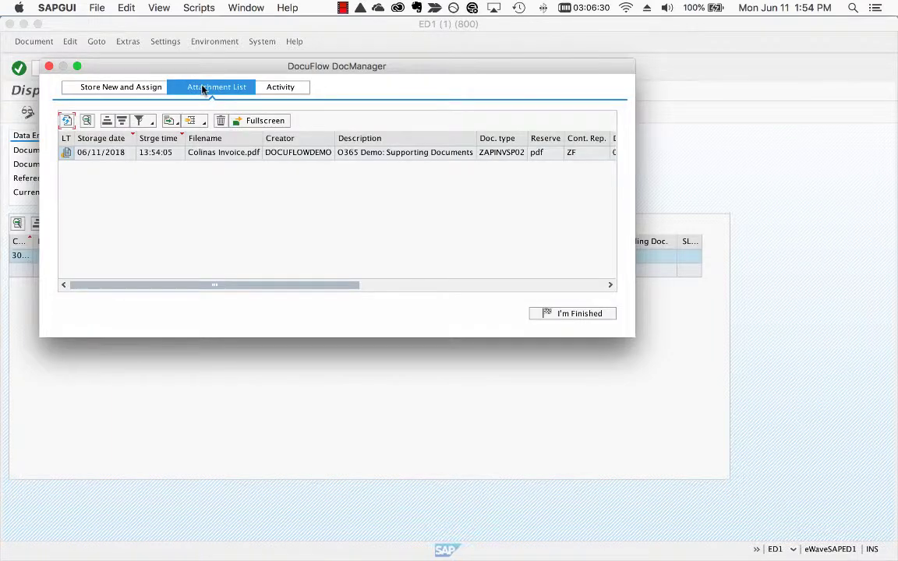
mouse_move(289, 157)
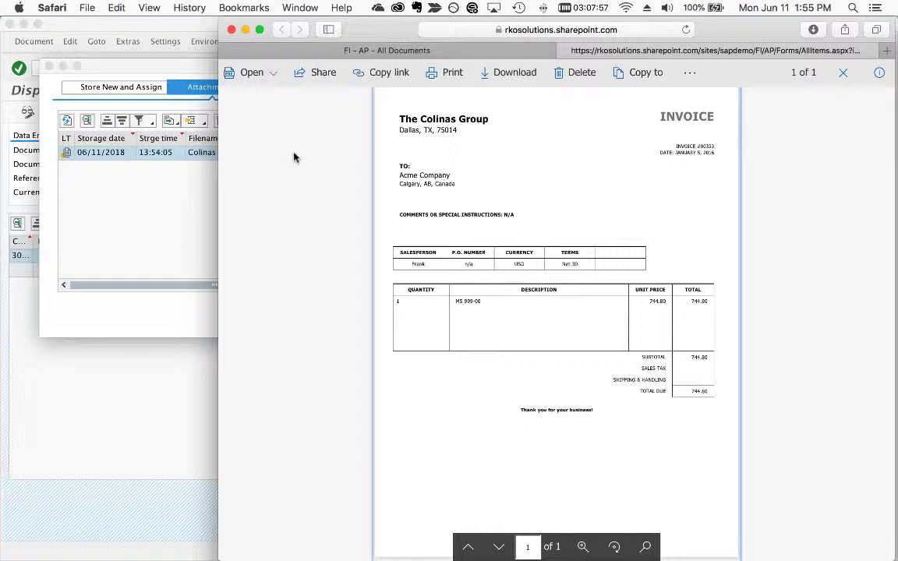
mouse_move(289, 158)
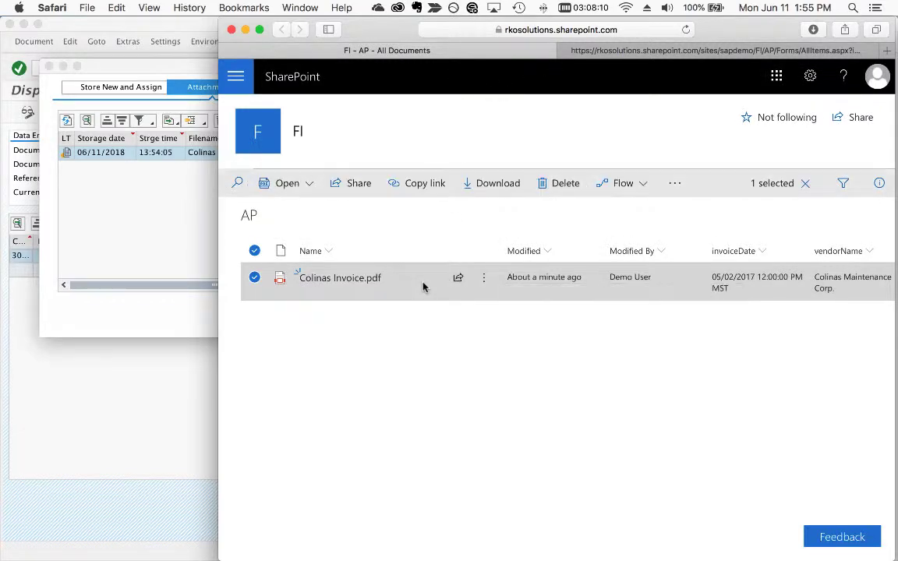
mouse_move(652, 289)
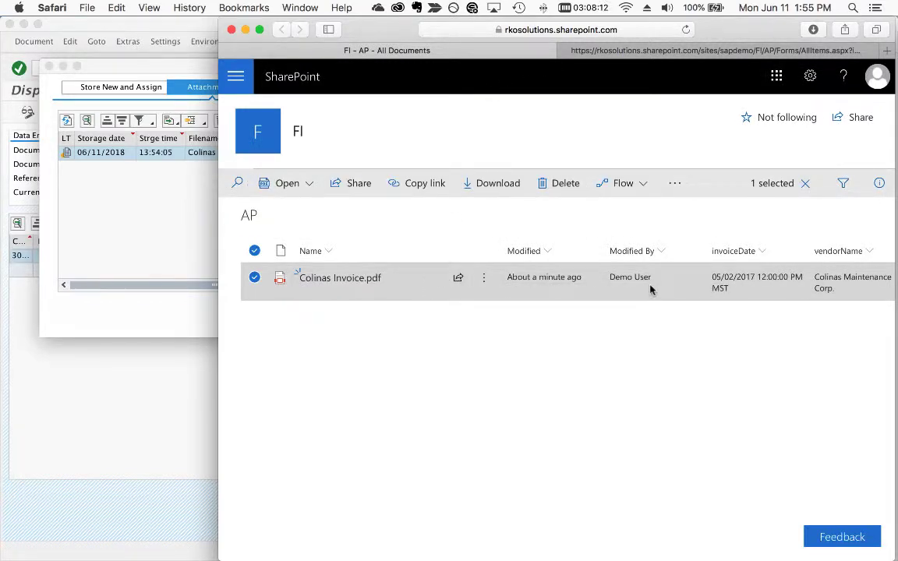
Reveal the SAP metadata columns: status WAITING FOR PAYMENT, company code 3000, amount 452.24.
scroll(right, 3)
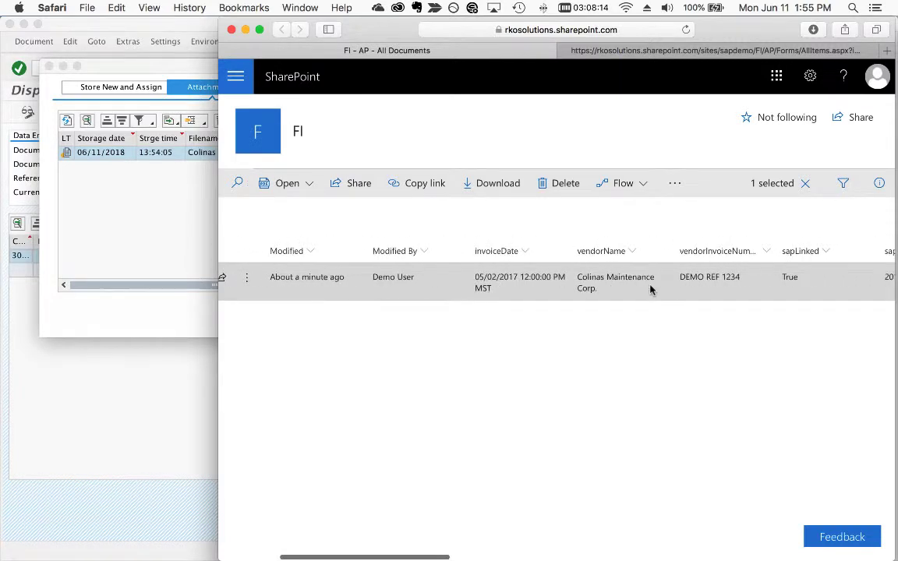
scroll(right, 3)
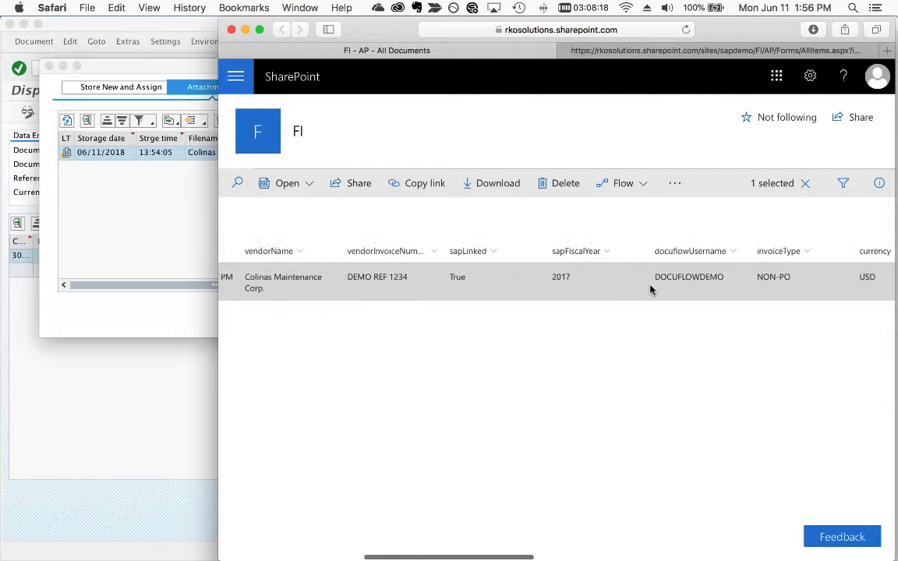
scroll(right, 3)
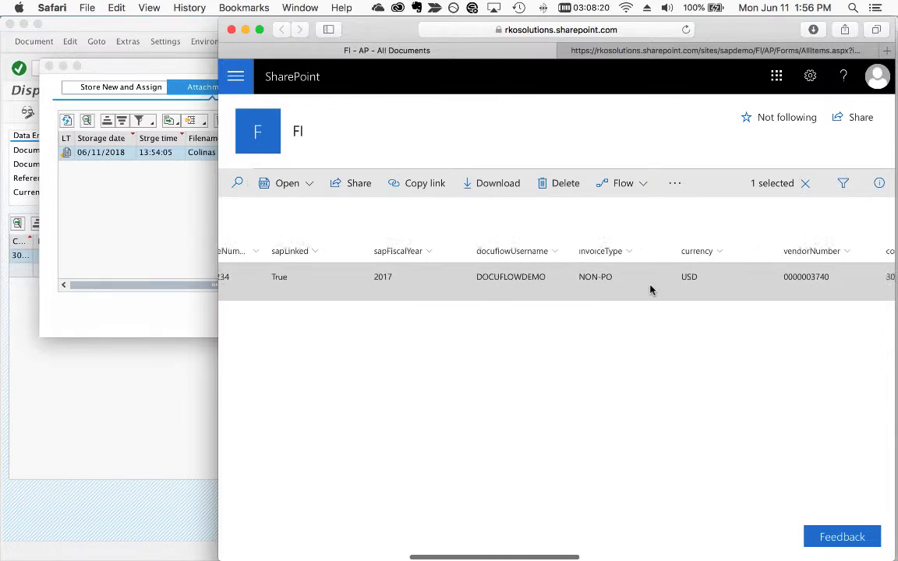
scroll(right, 3)
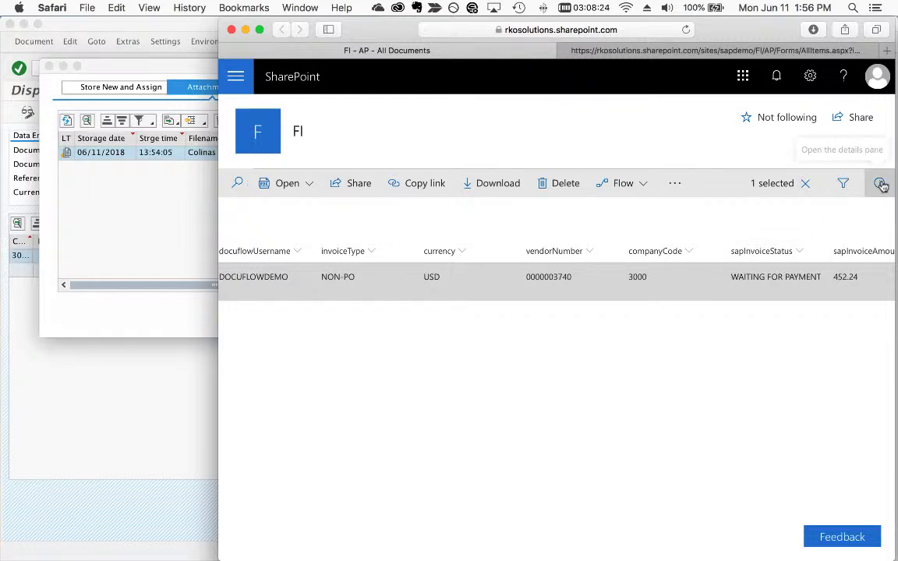
click(885, 184)
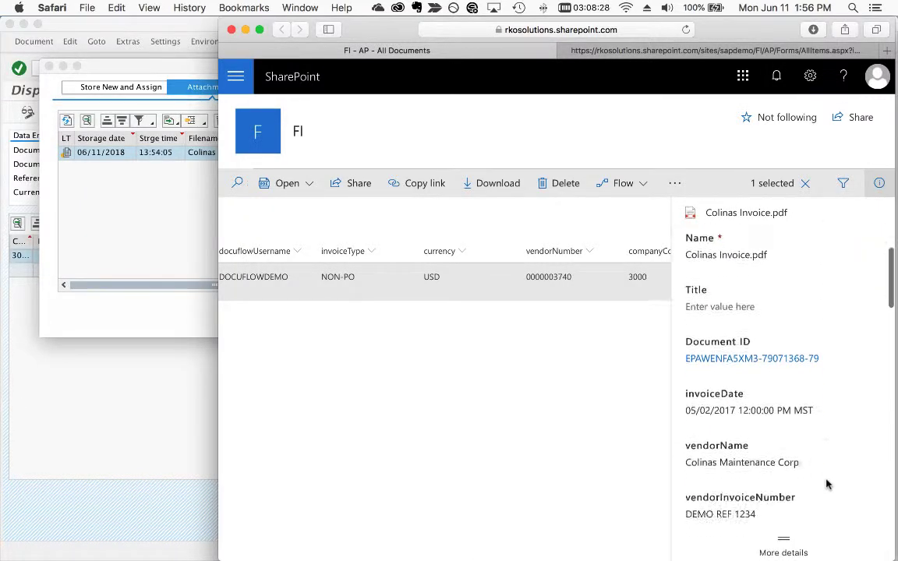
scroll(down, 3)
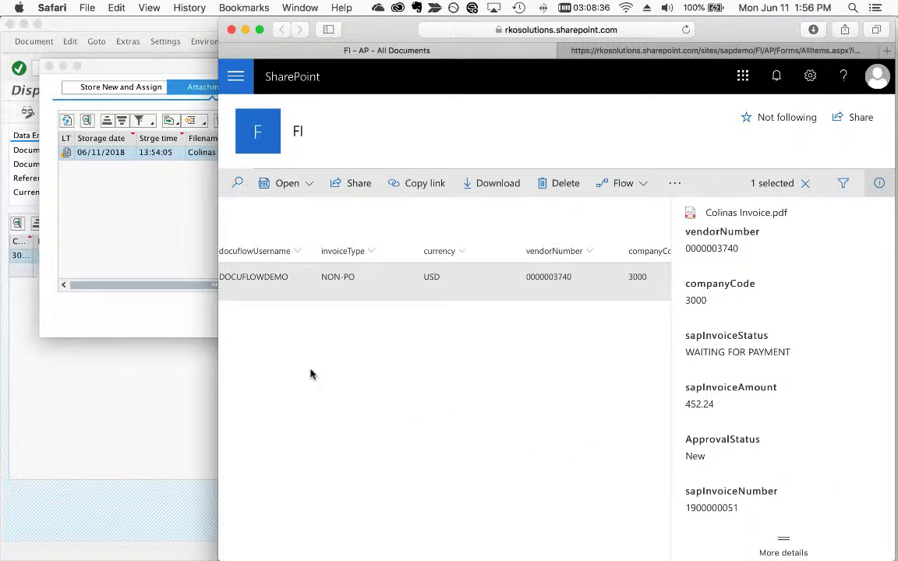